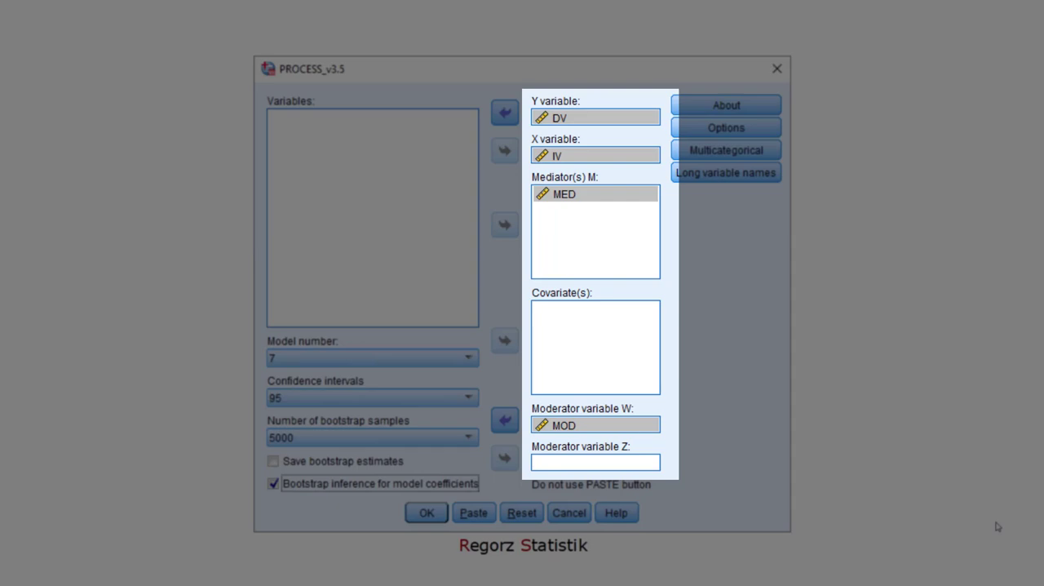
- Set PROCESS options to HC4, 3 decimals, -1SD/Mean/+1SD and Johnson-Neyman output, and run model 7
left_click(595, 118)
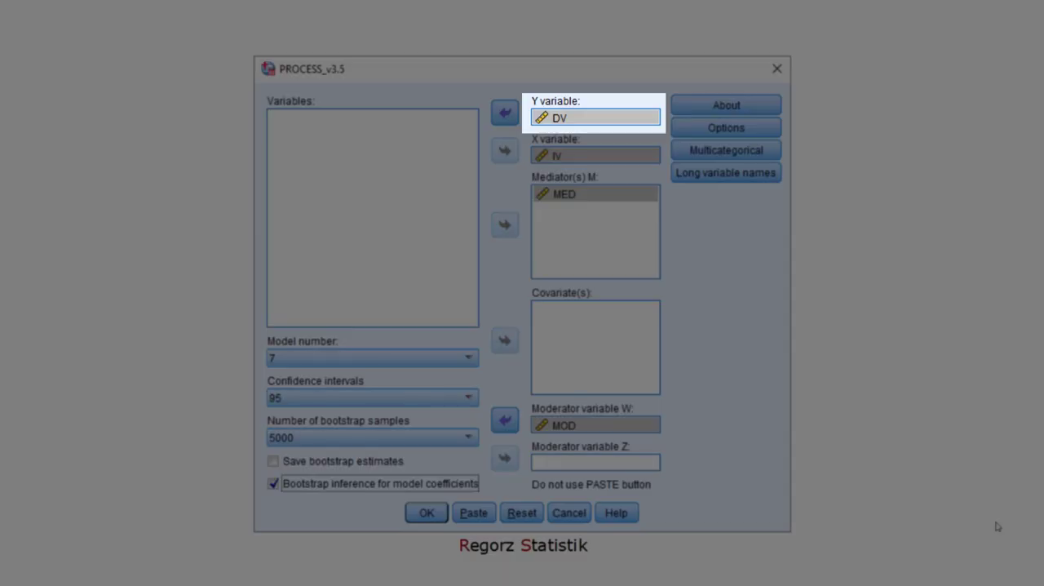
left_click(596, 155)
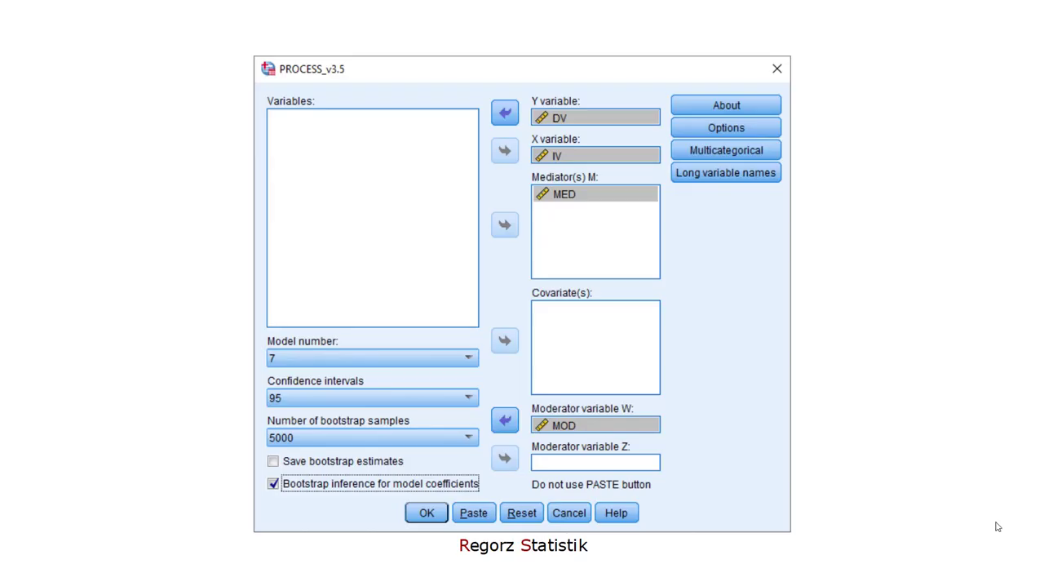
left_click(726, 128)
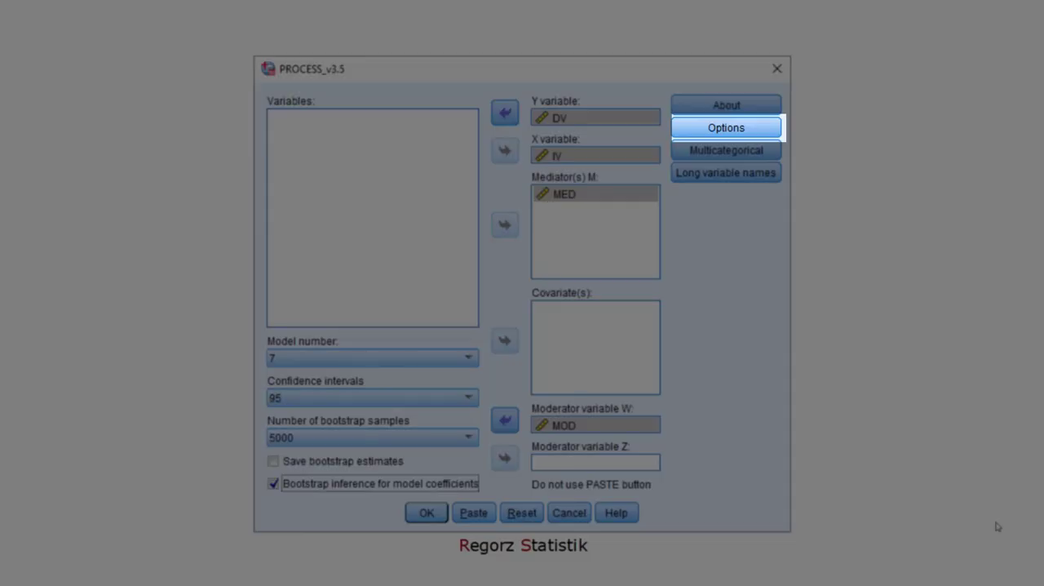
left_click(726, 128)
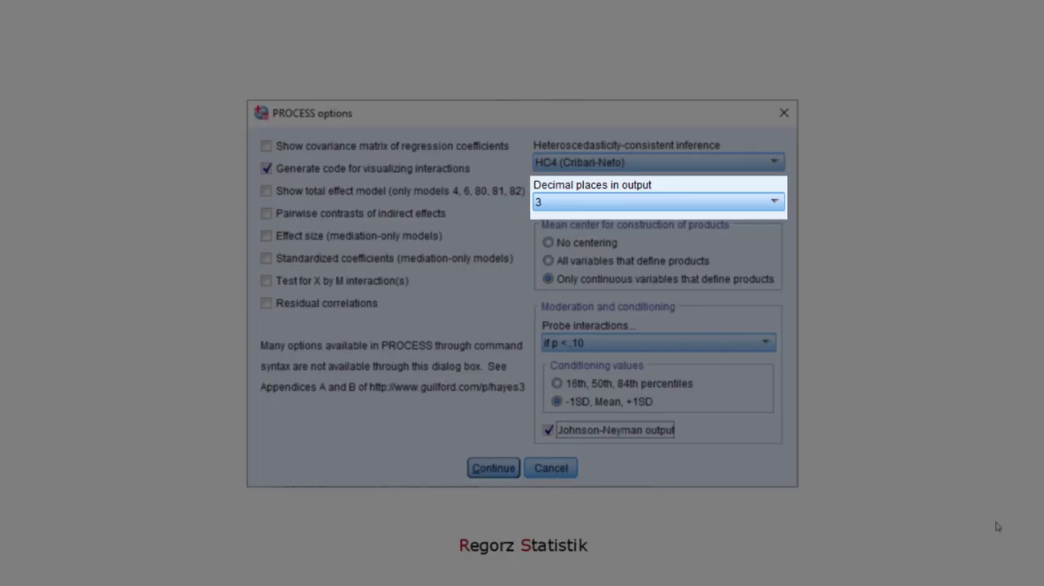
left_click(657, 202)
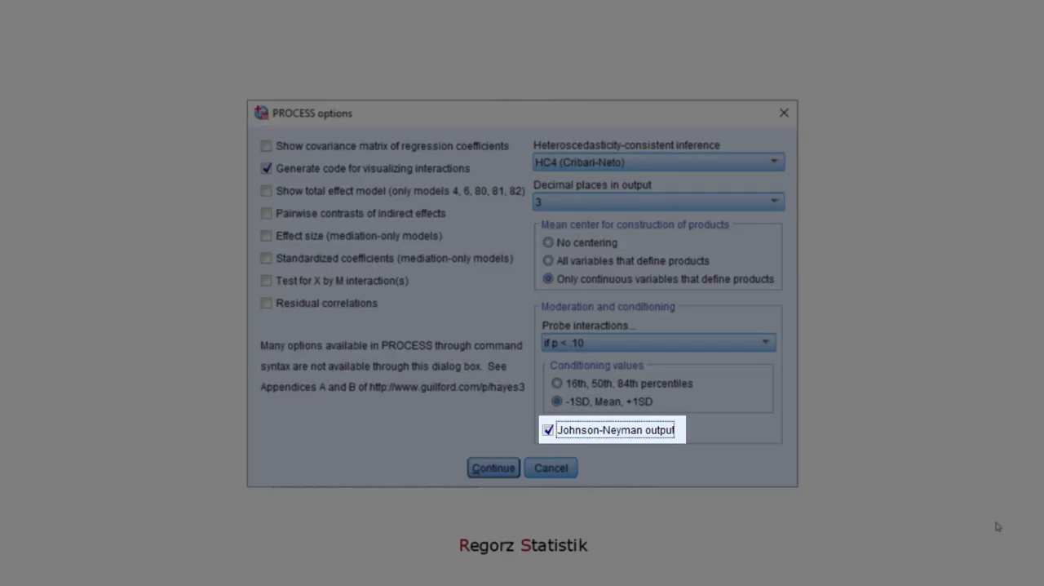
left_click(493, 467)
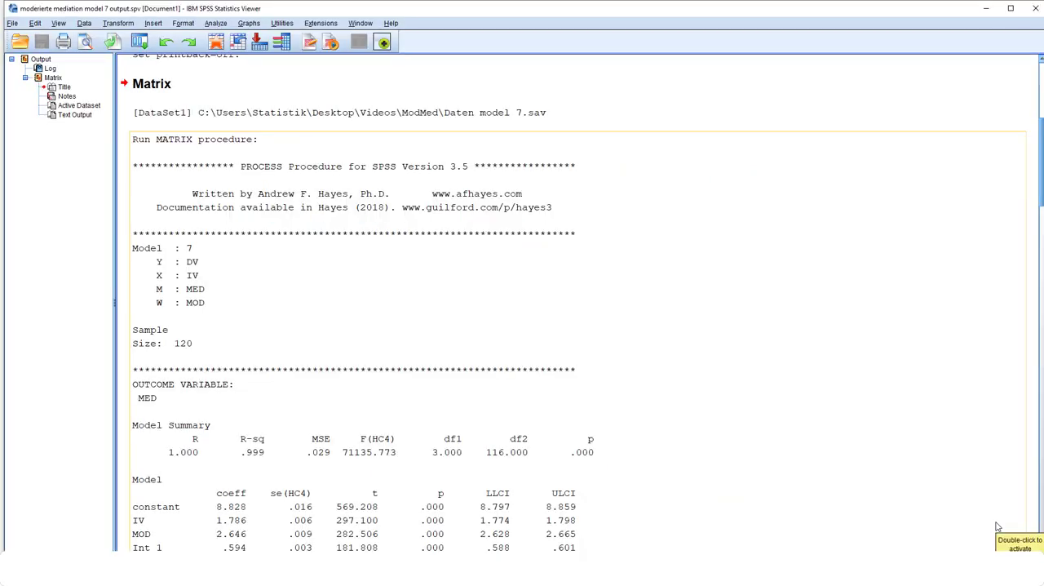
mouse_move(998, 526)
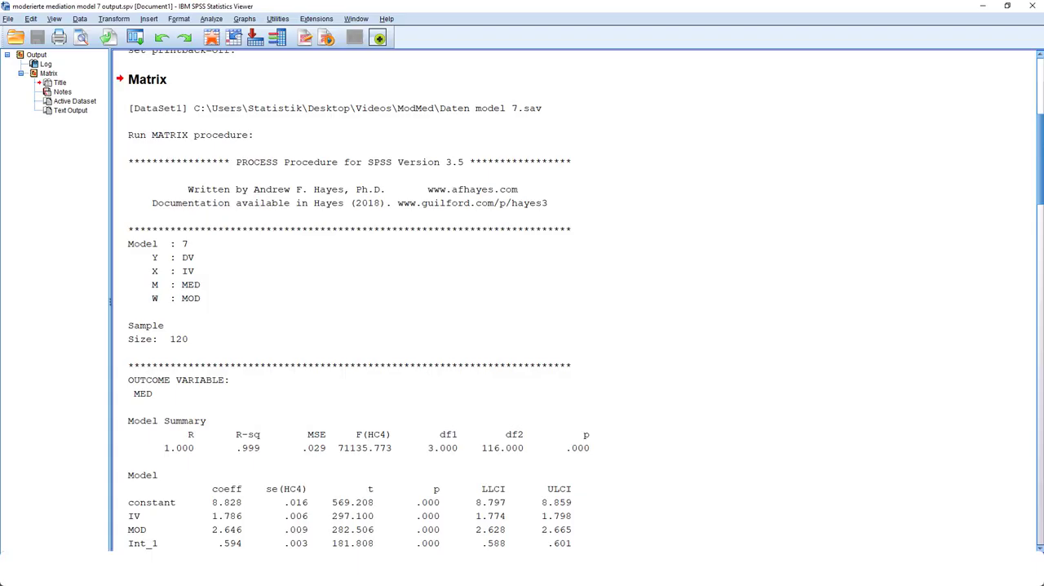
scroll("down", 3)
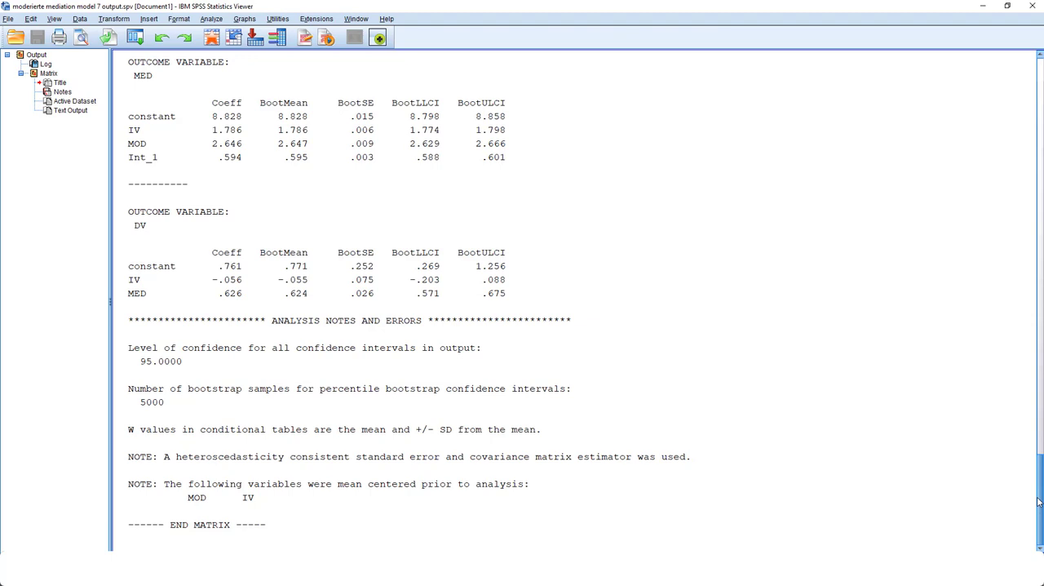
scroll("up", 3)
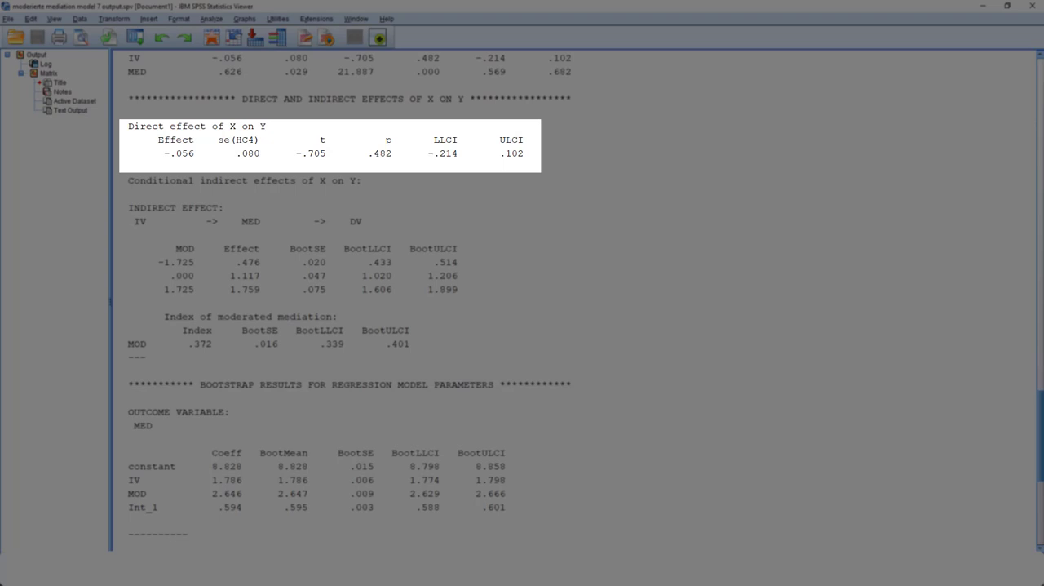
left_click(381, 152)
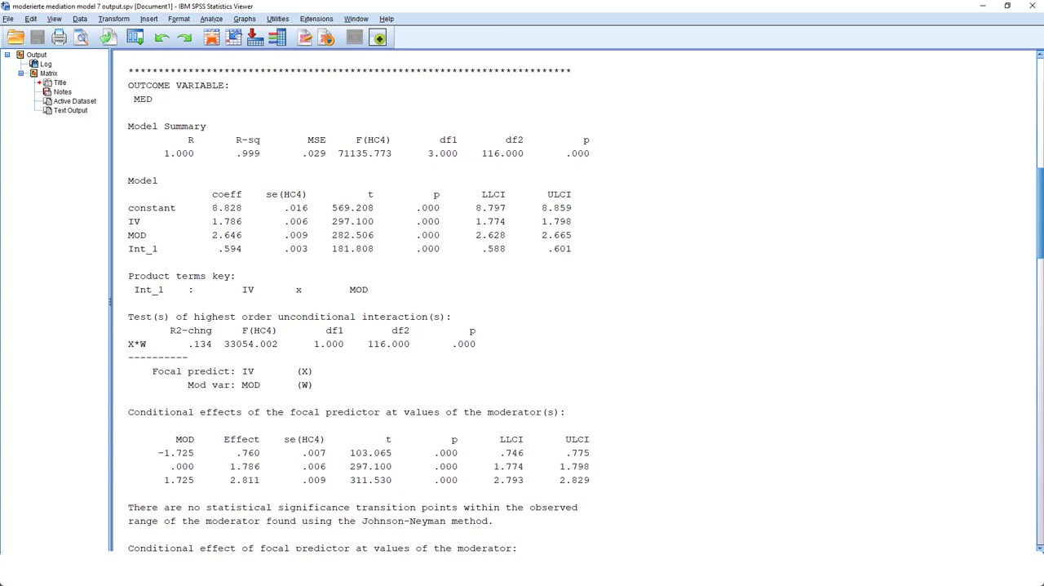
scroll("down", 3)
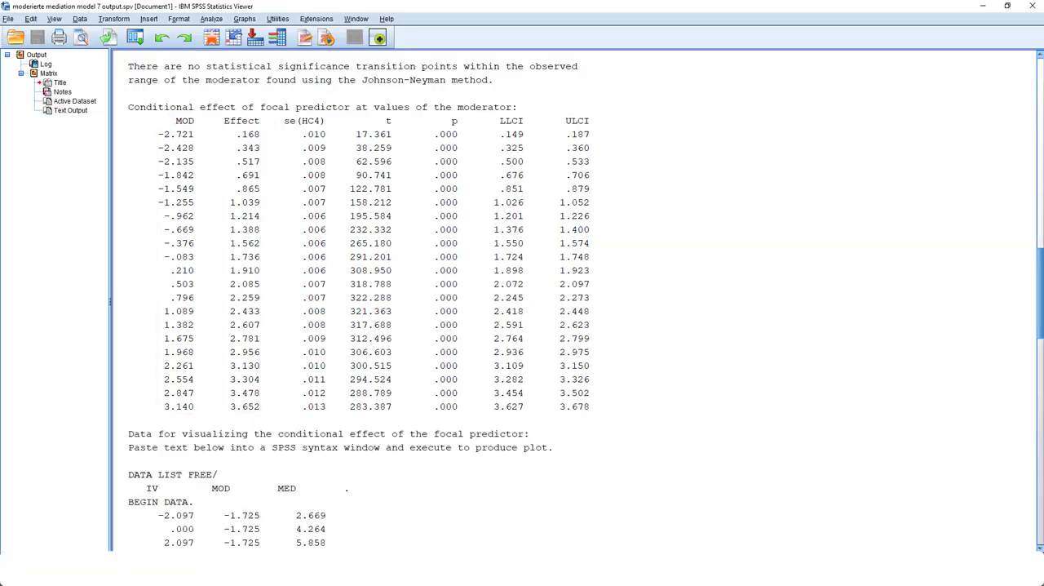
left_click(351, 73)
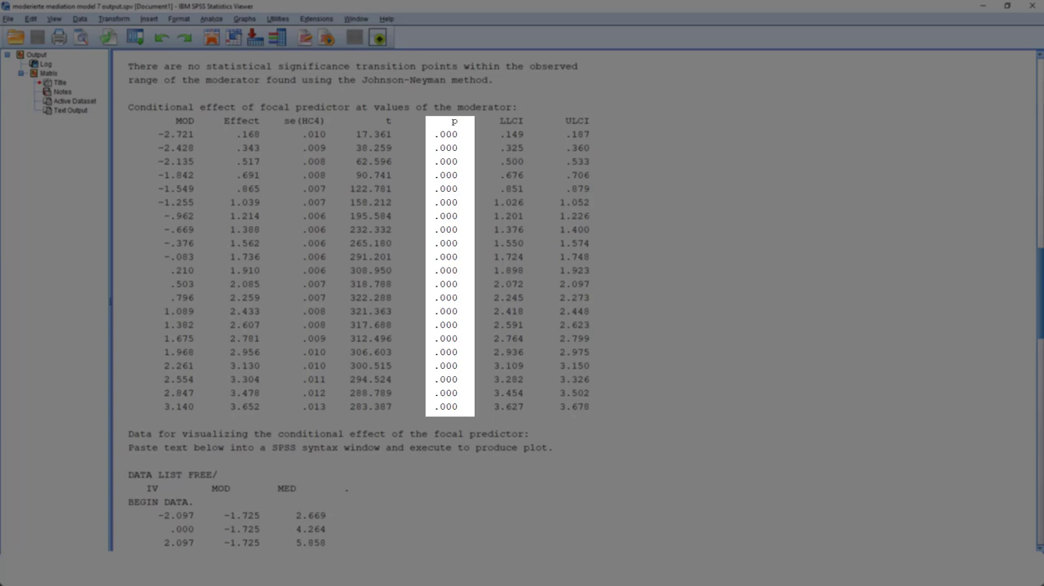
scroll("down", 3)
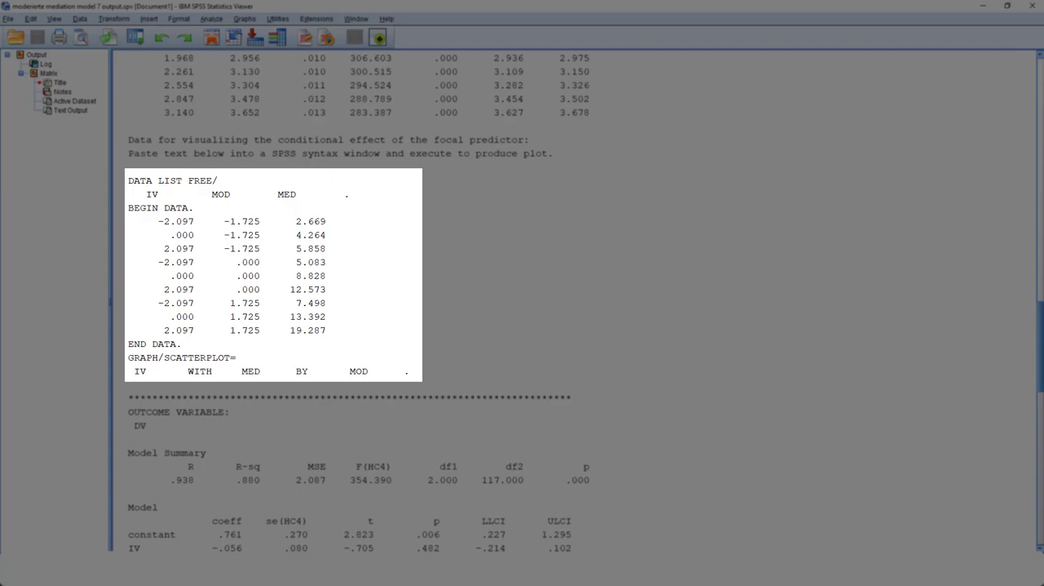
scroll("down", 3)
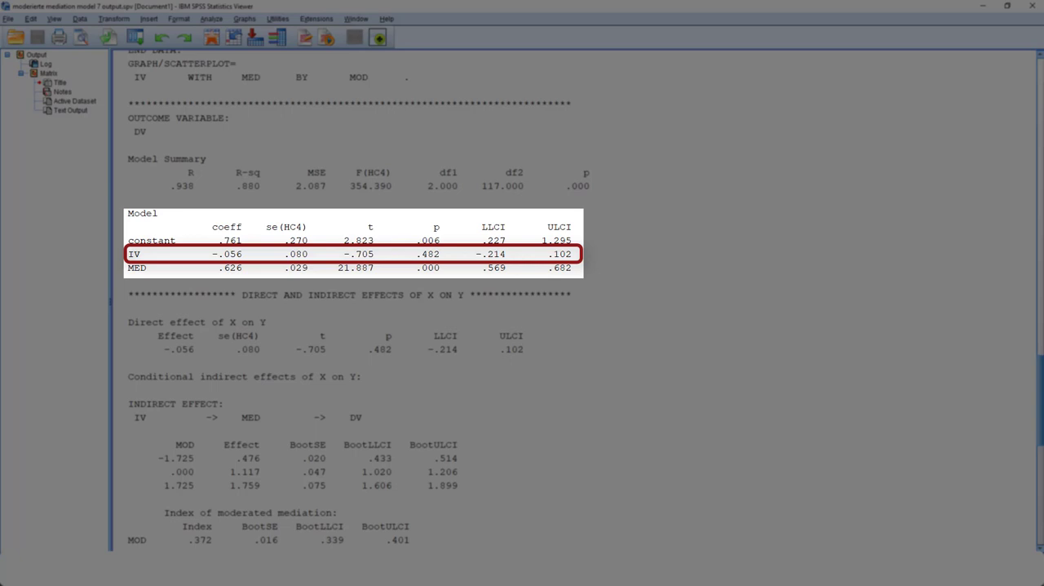
scroll("down", 3)
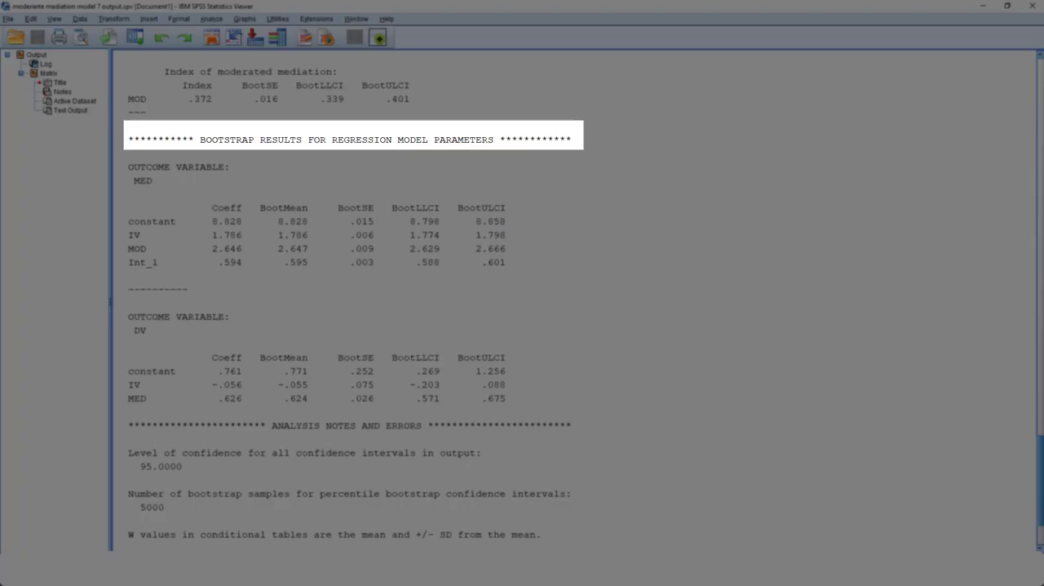